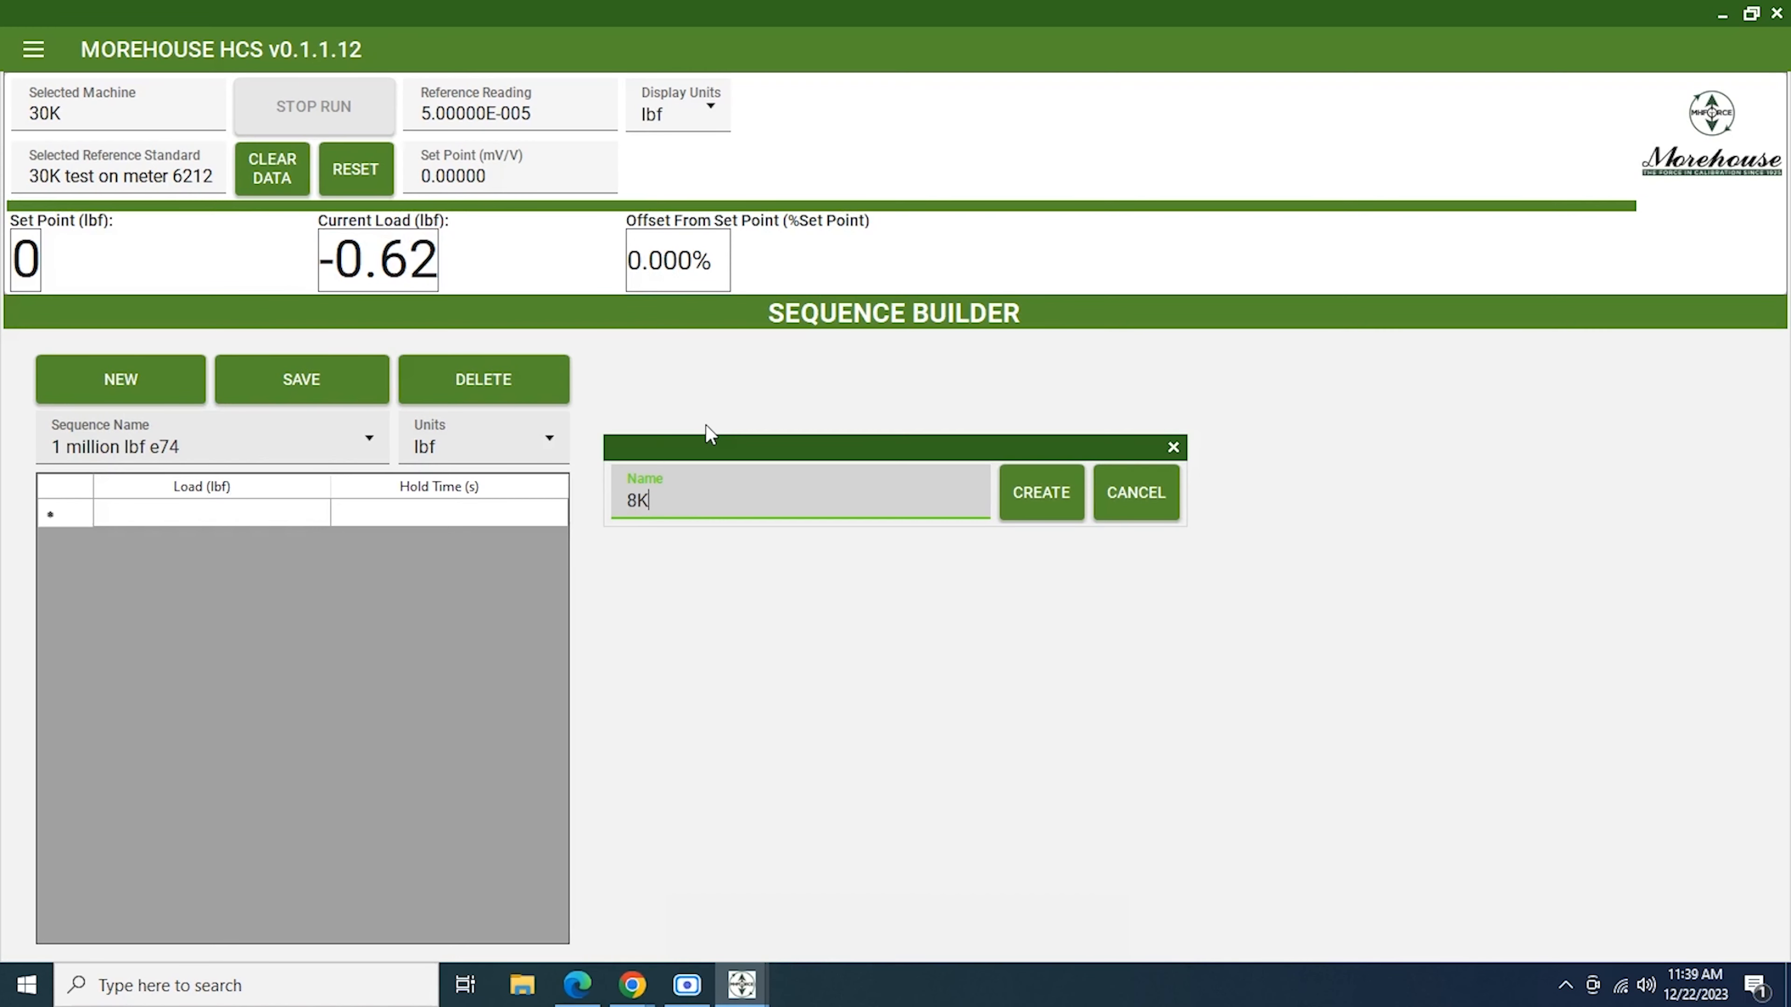
- Create the '8K asc' sequence and enter load points 0 through 5600 lbf
left_click(1042, 493)
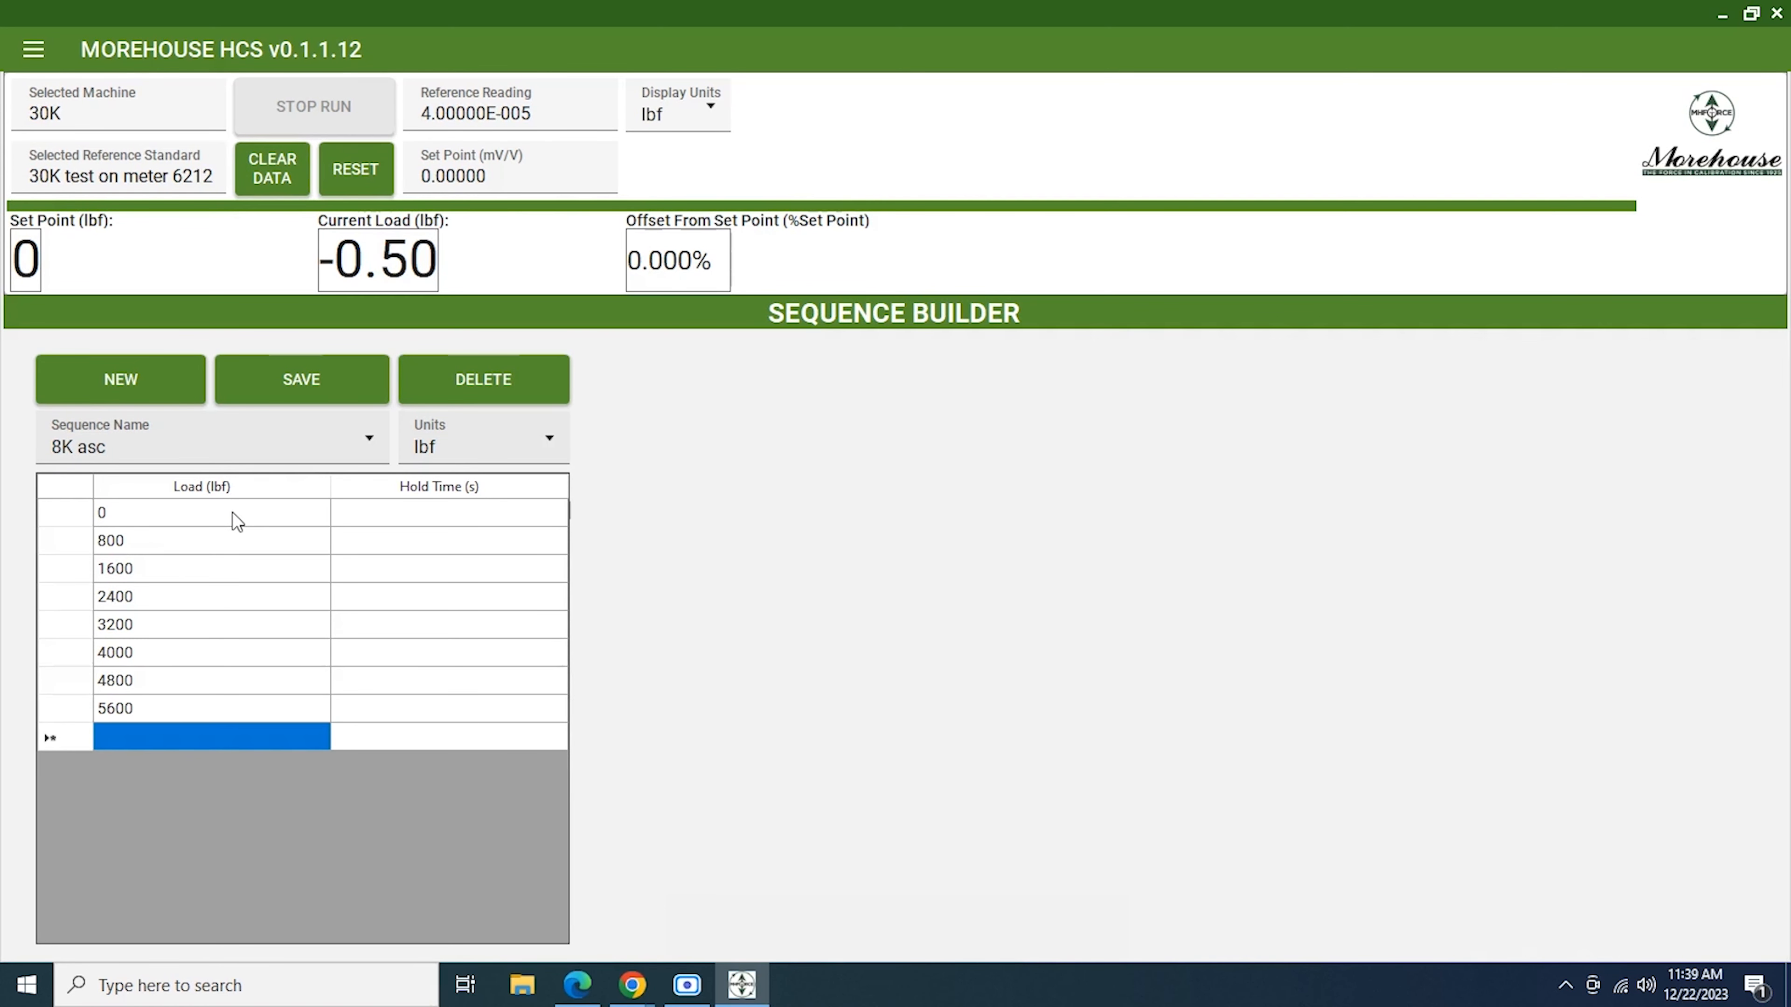
type("6400")
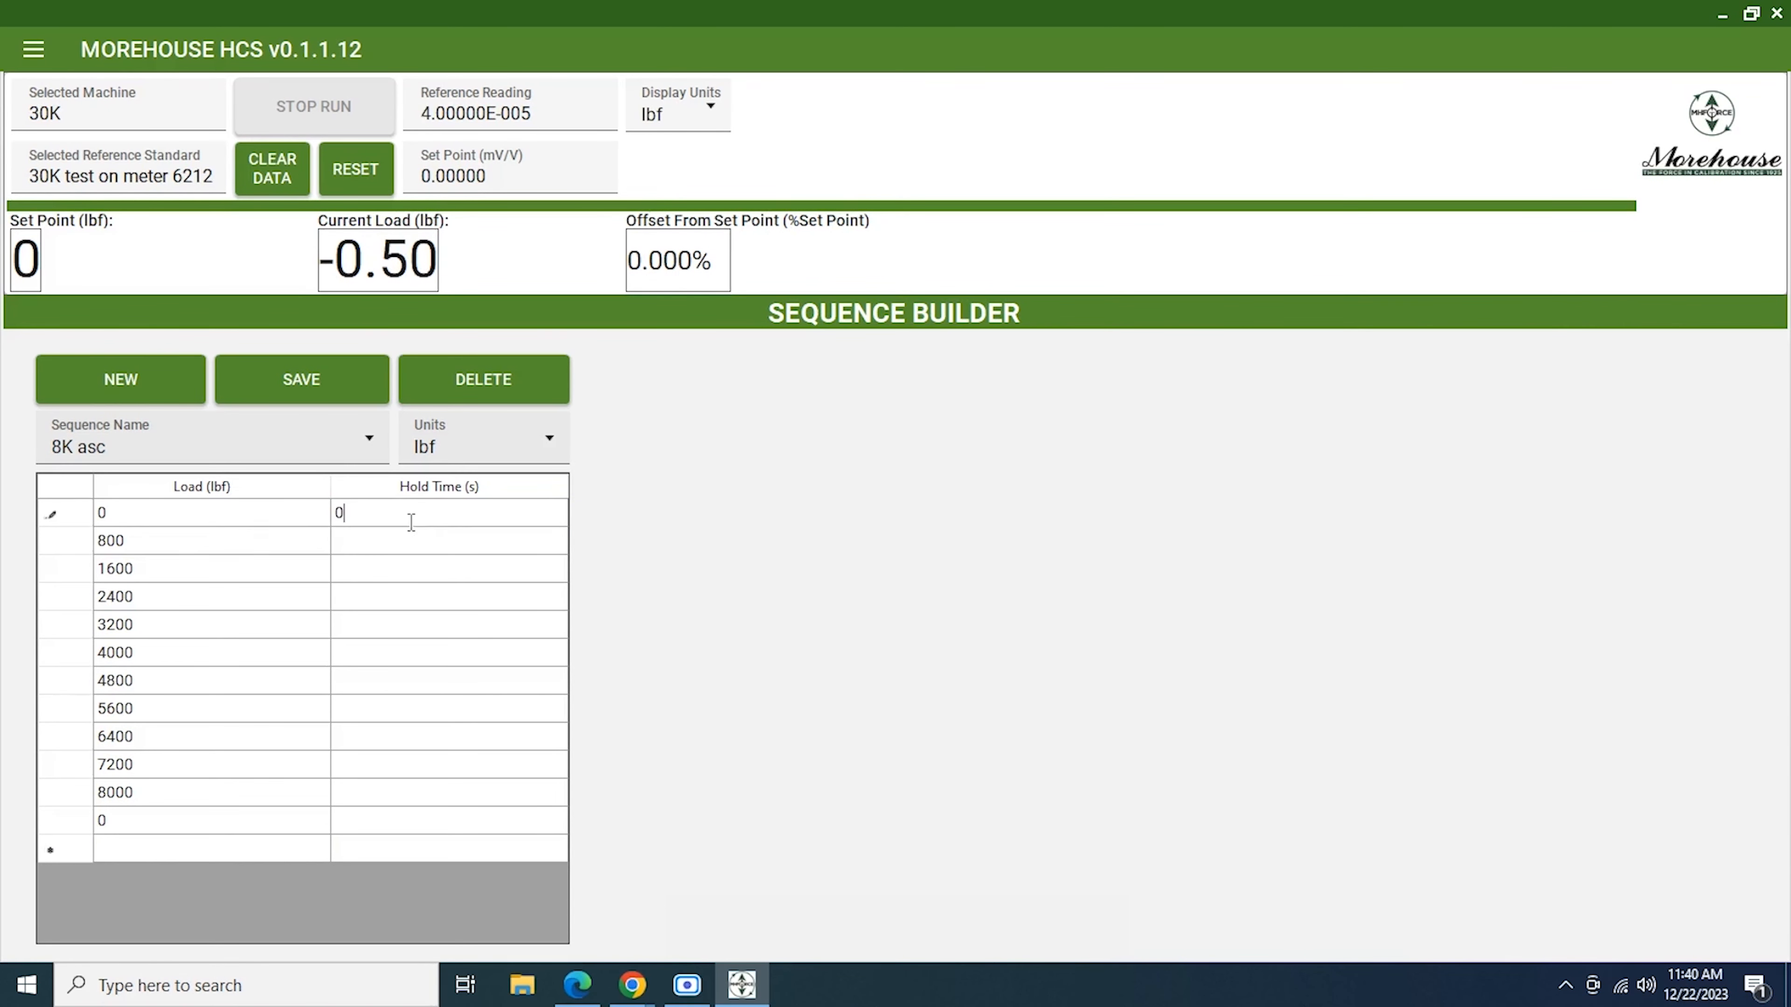
- Save the '8K asc' sequence with loads to 8000 lbf and 0 s hold times
left_click(302, 380)
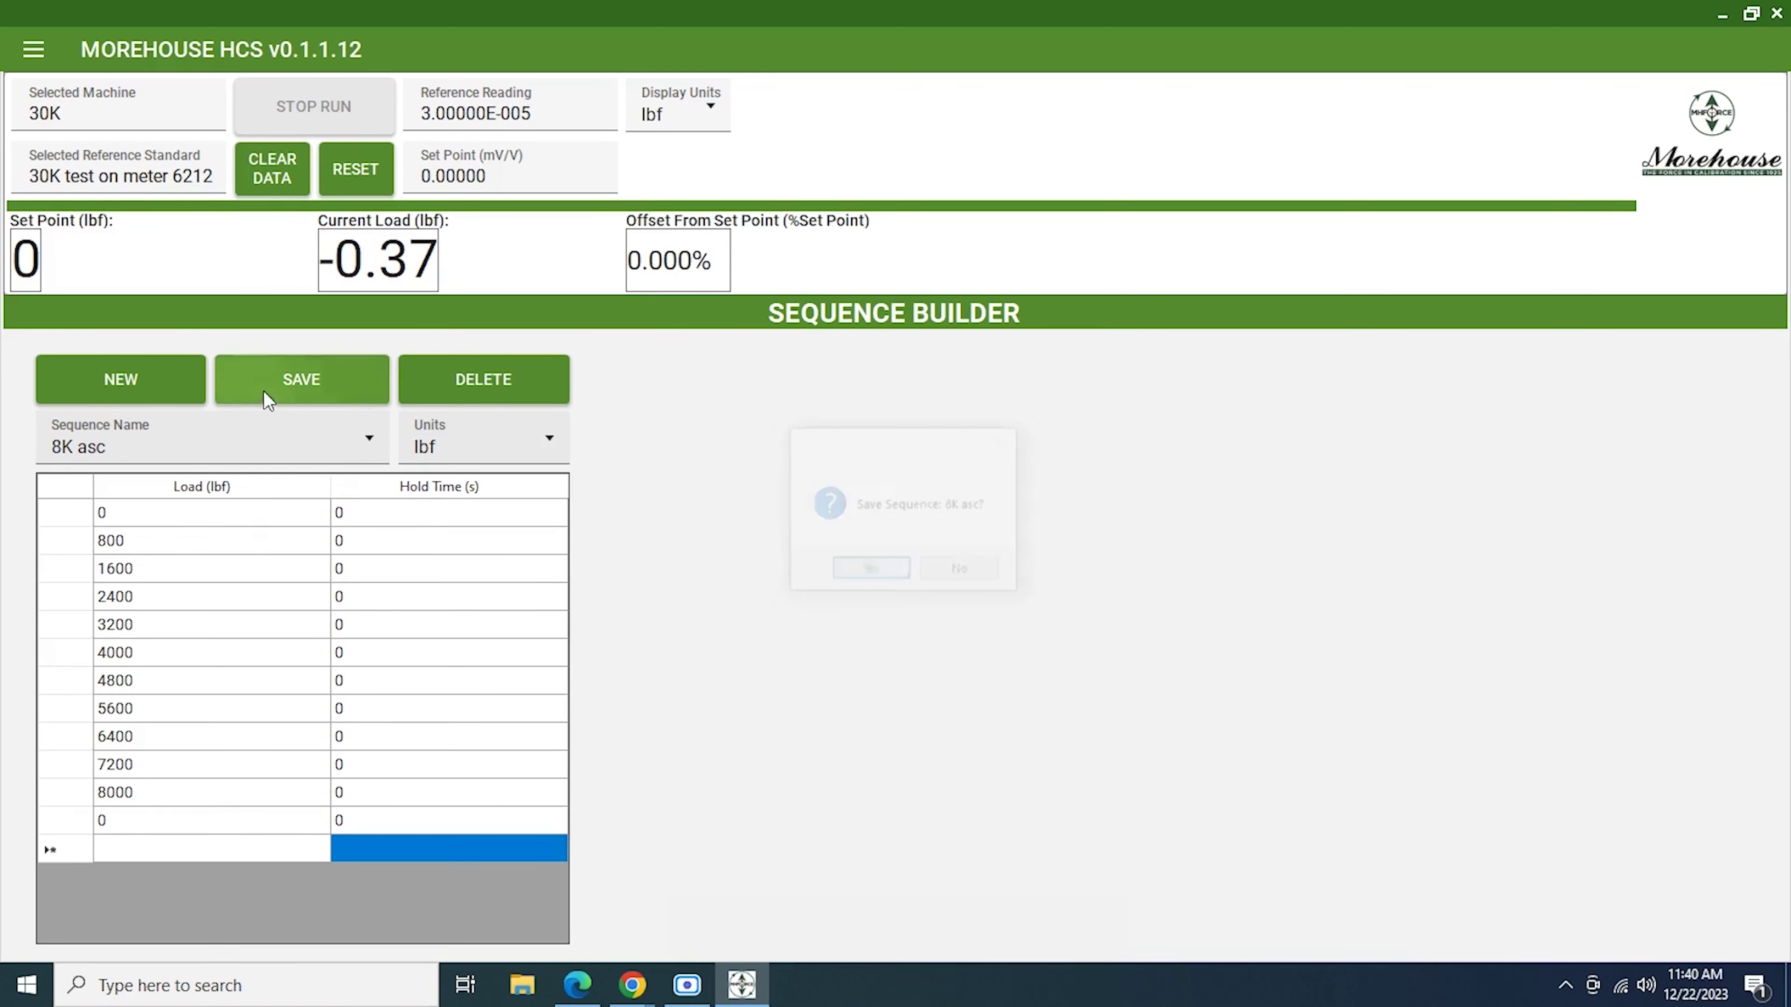